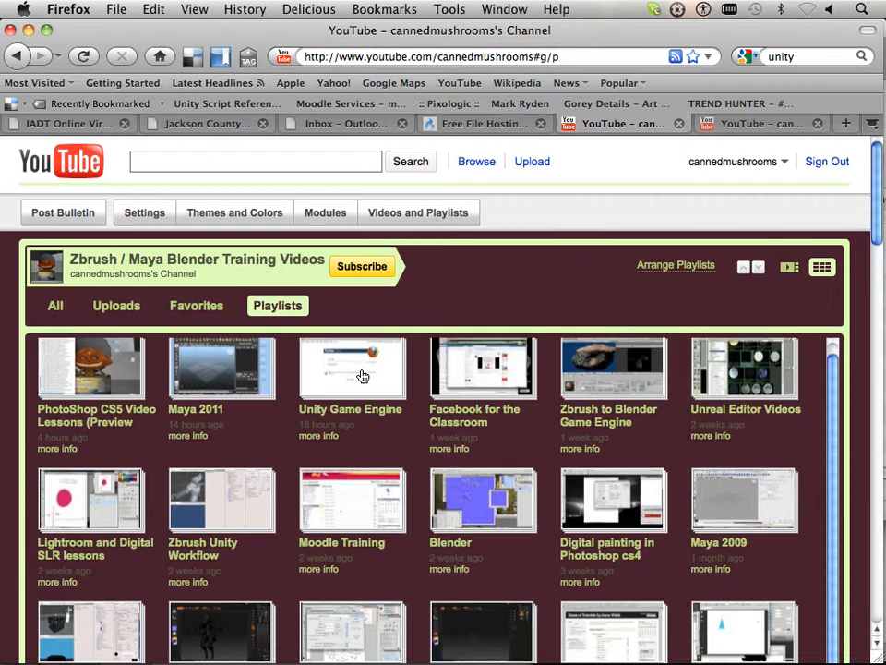
# Scroll down the channel's playlist grid to reveal more training playlists
pyautogui.scroll(-3)
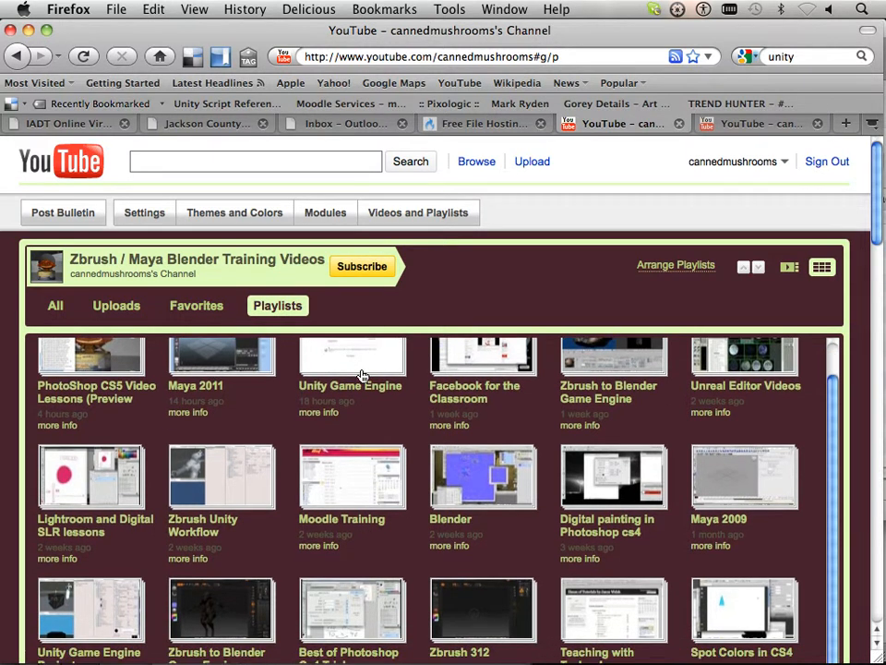
pyautogui.scroll(-3)
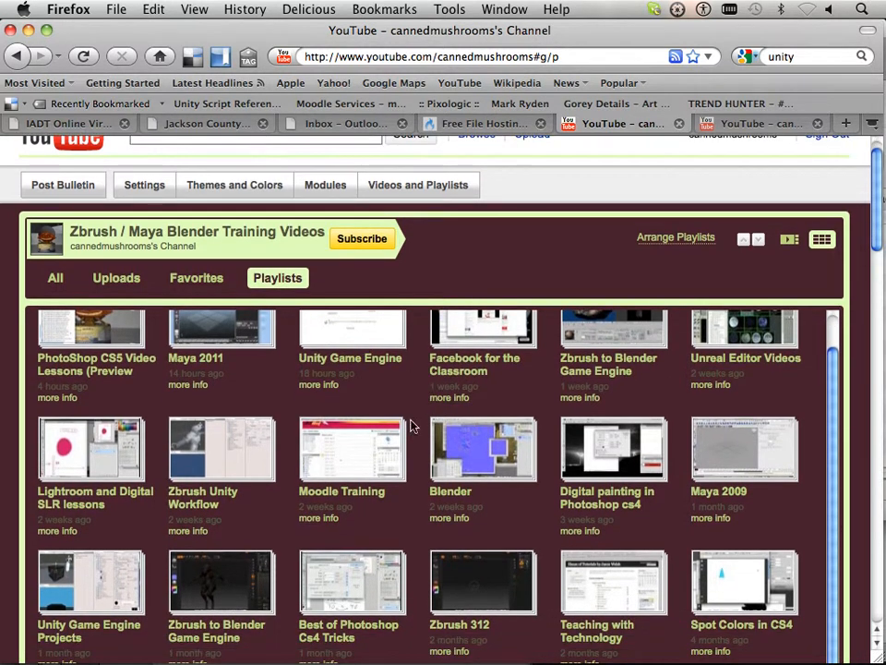
pyautogui.moveTo(127, 577)
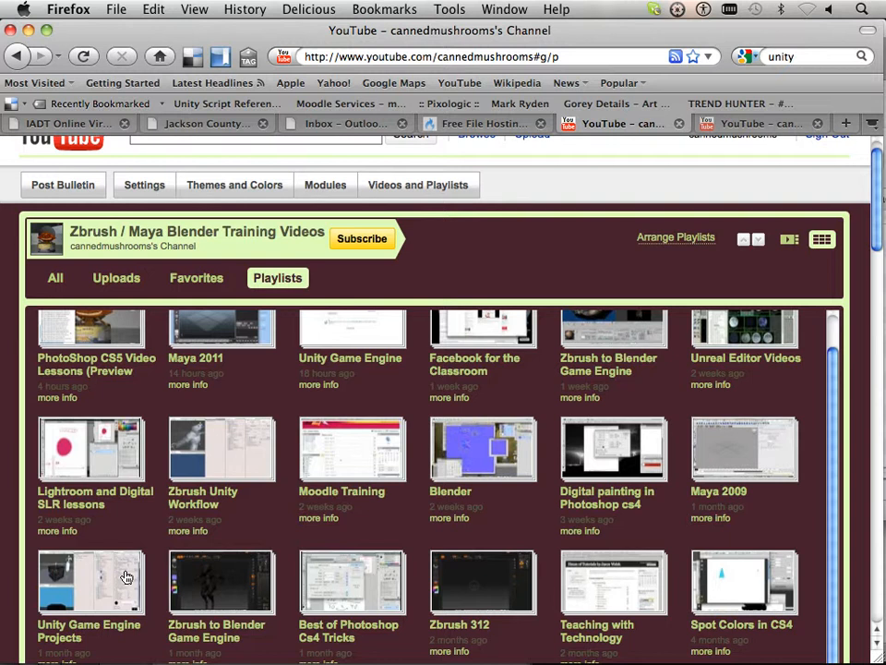
pyautogui.moveTo(99, 574)
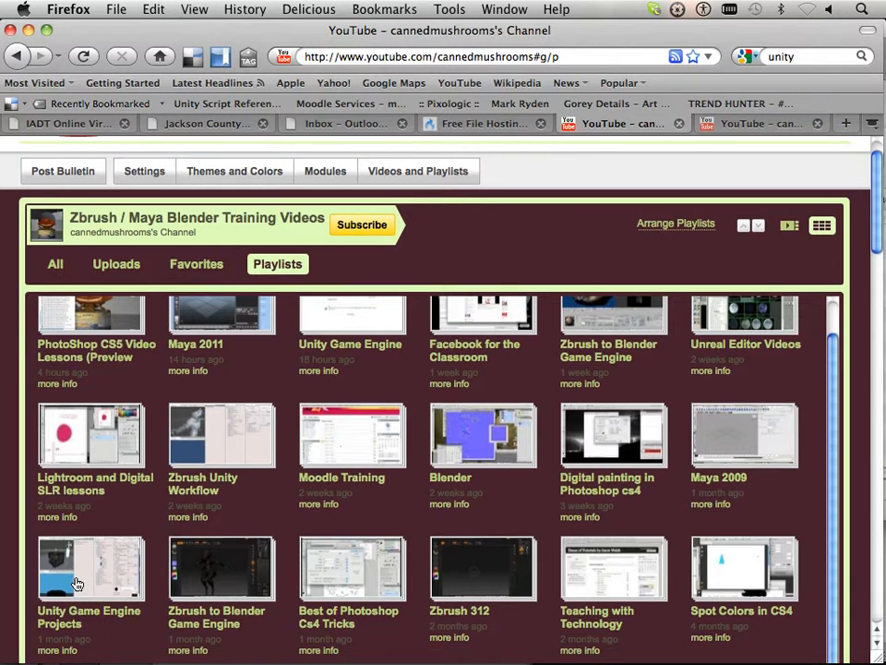
pyautogui.moveTo(371, 335)
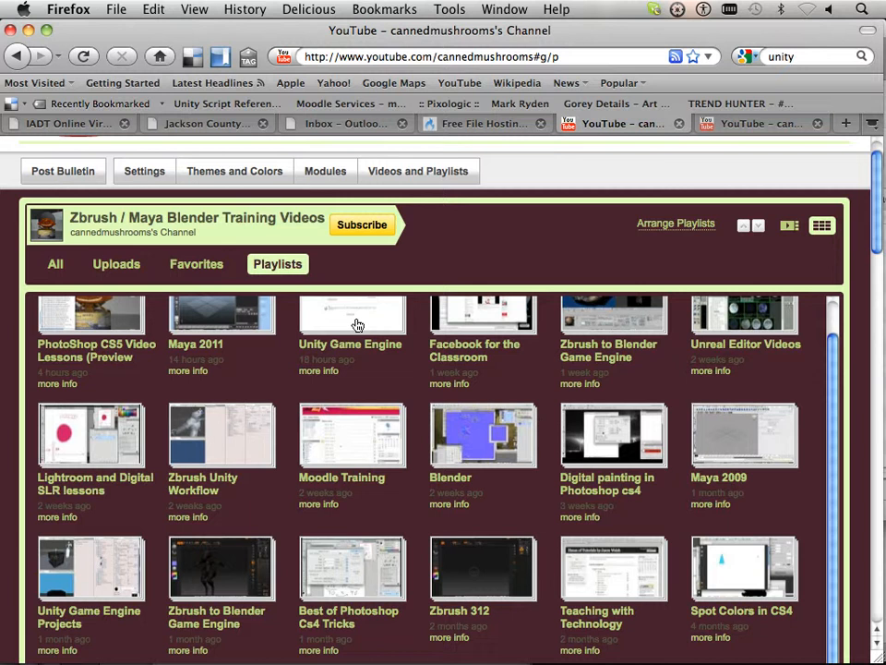
pyautogui.moveTo(57, 611)
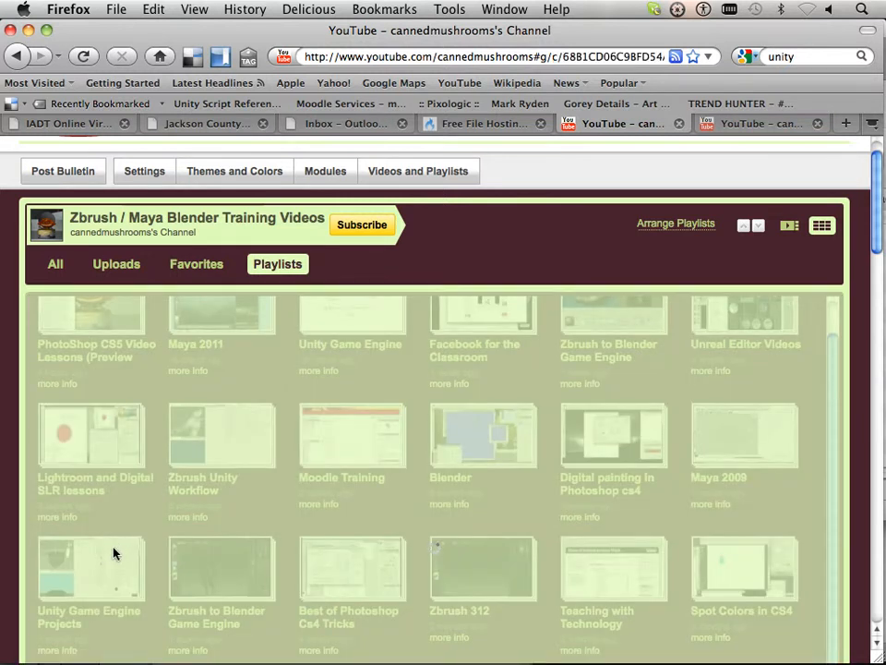
# Open the Unity Game Engine Projects playlist and scroll through lessons 0000 to 0062
pyautogui.click(89, 568)
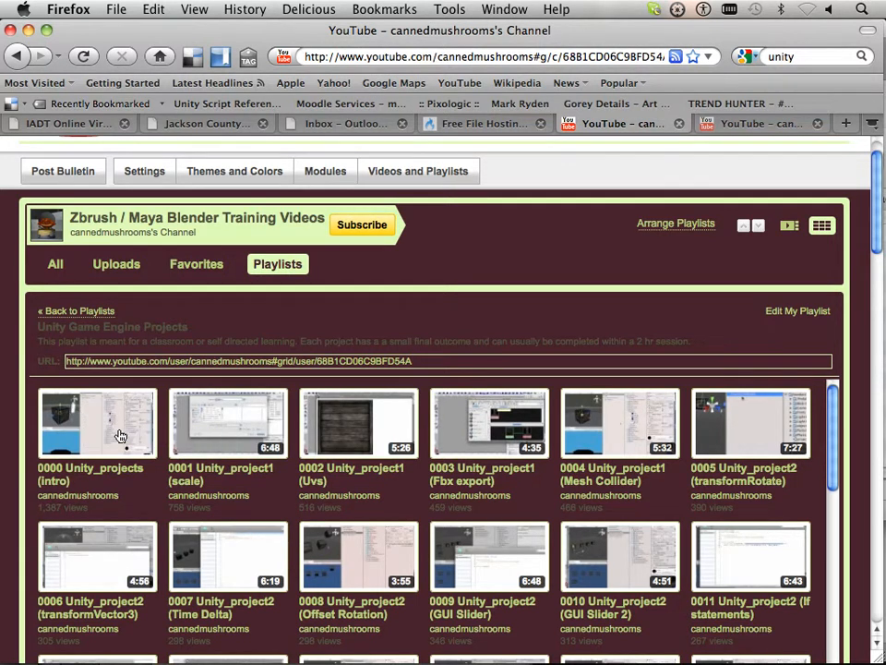
pyautogui.moveTo(318, 567)
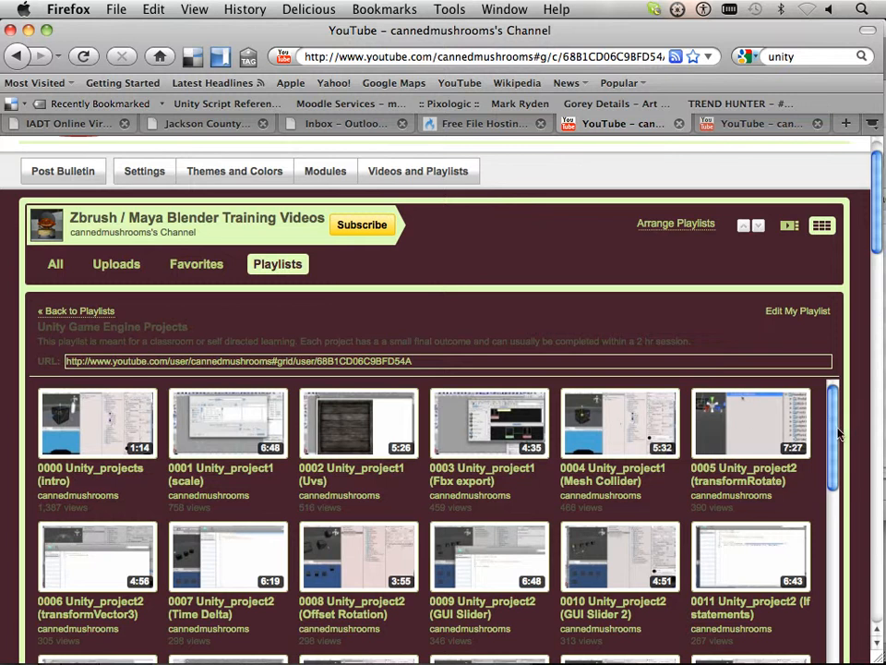
pyautogui.scroll(-3)
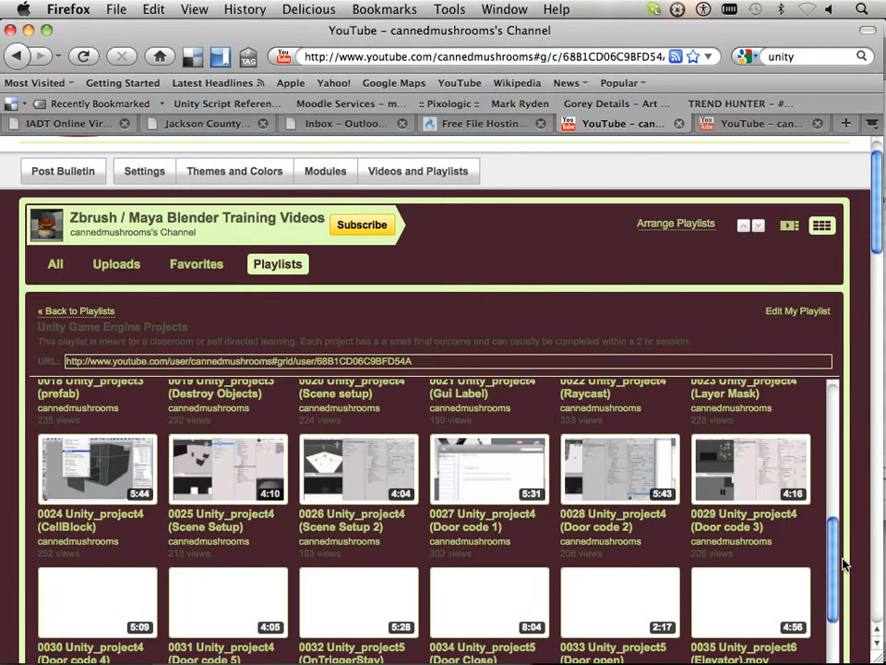
pyautogui.scroll(-3)
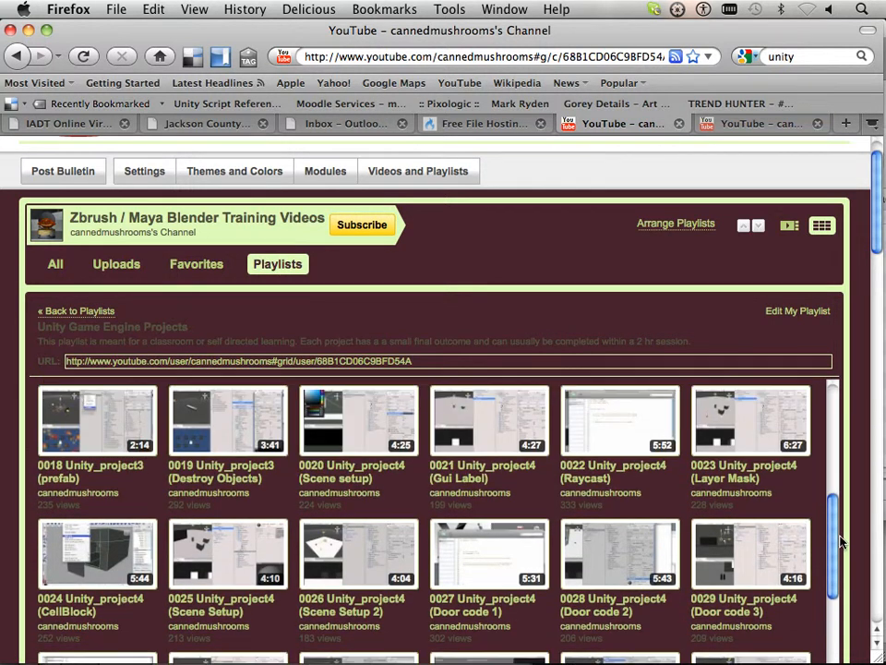
pyautogui.scroll(-3)
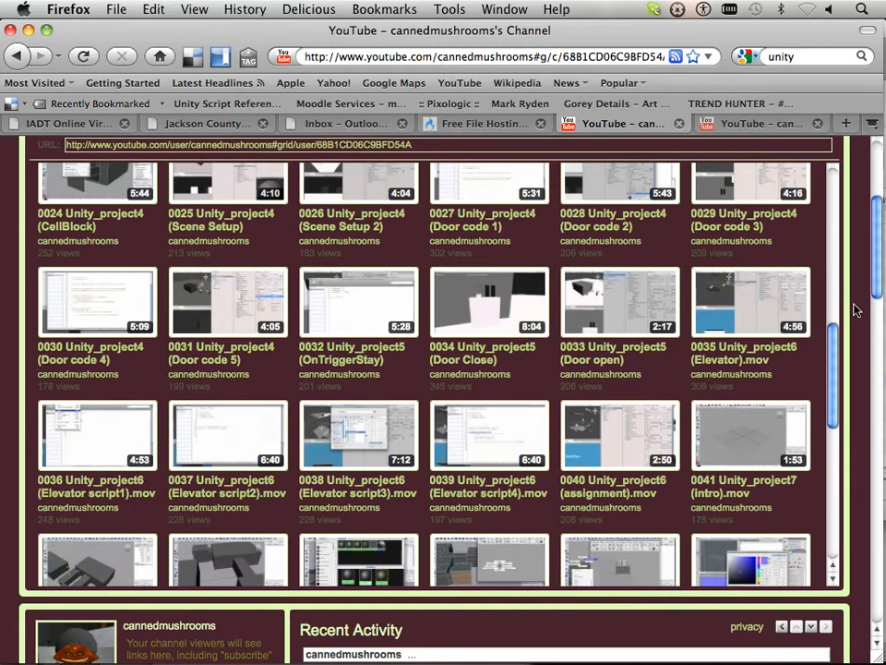
pyautogui.scroll(-3)
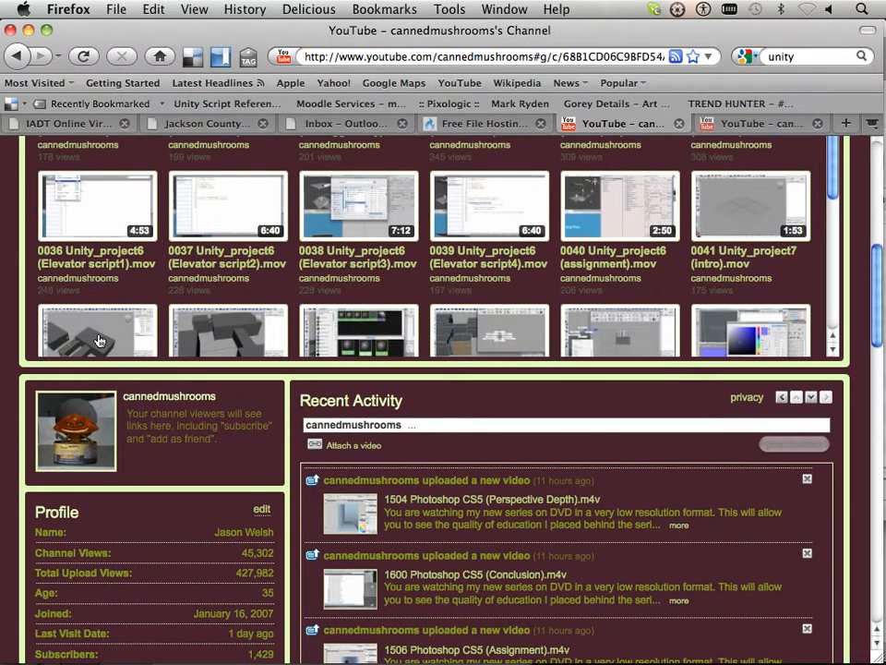
pyautogui.moveTo(559, 330)
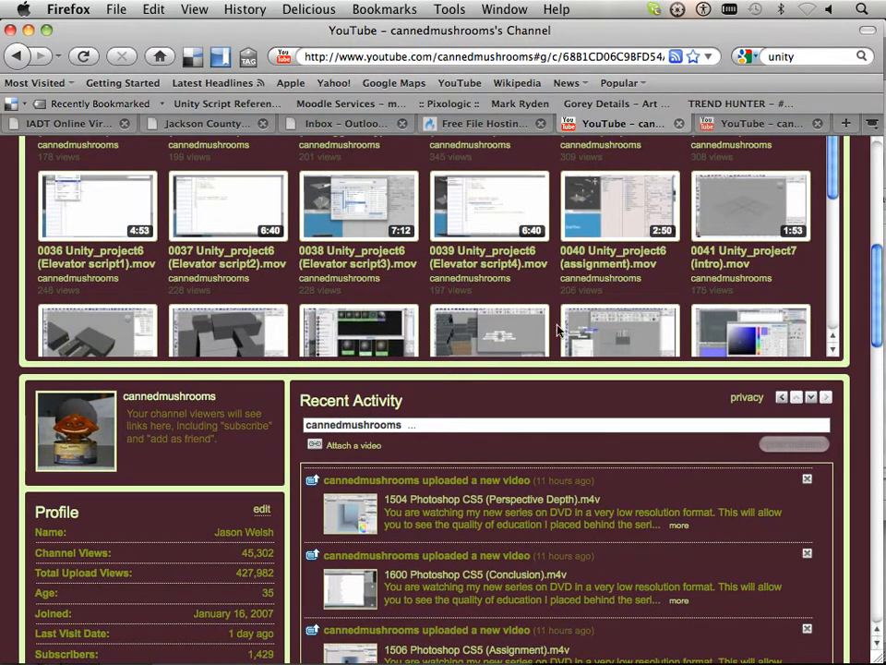
pyautogui.moveTo(745, 338)
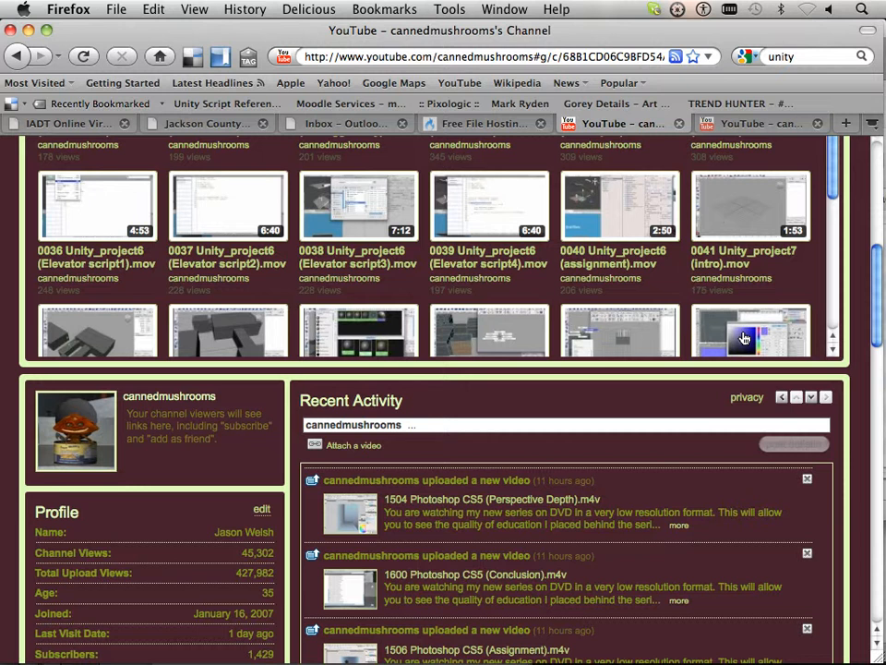
pyautogui.moveTo(372, 358)
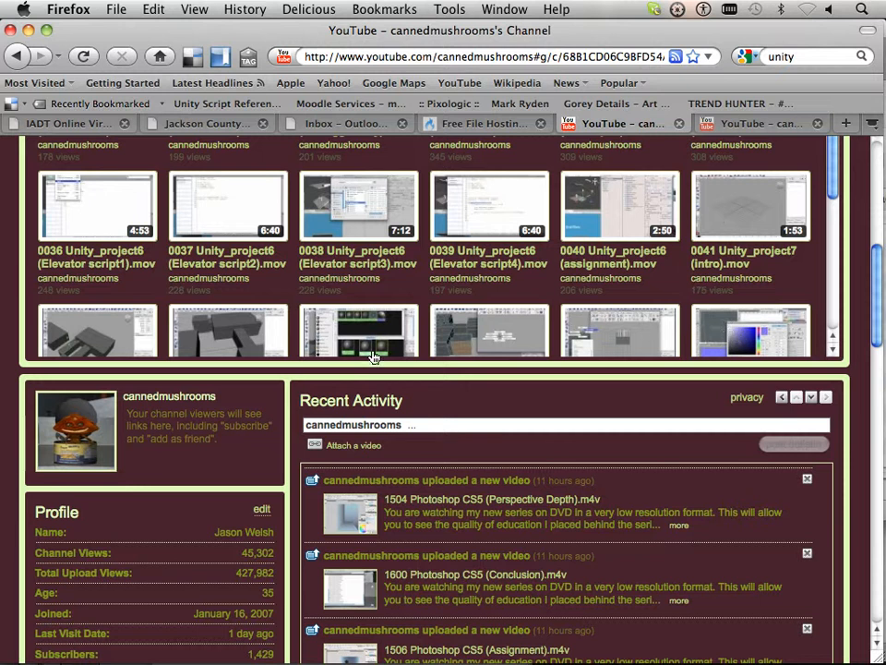
pyautogui.moveTo(374, 340)
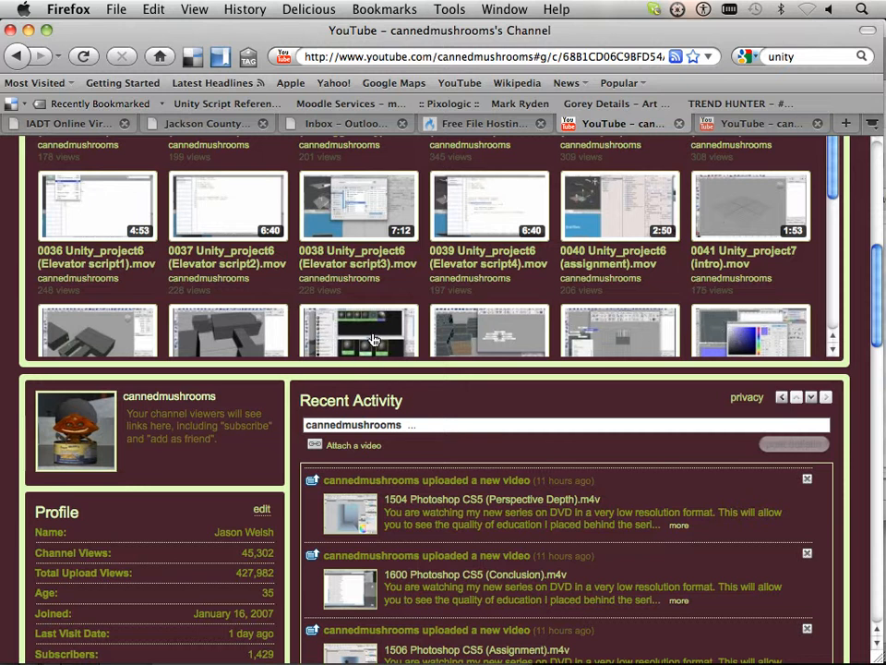
pyautogui.moveTo(374, 332)
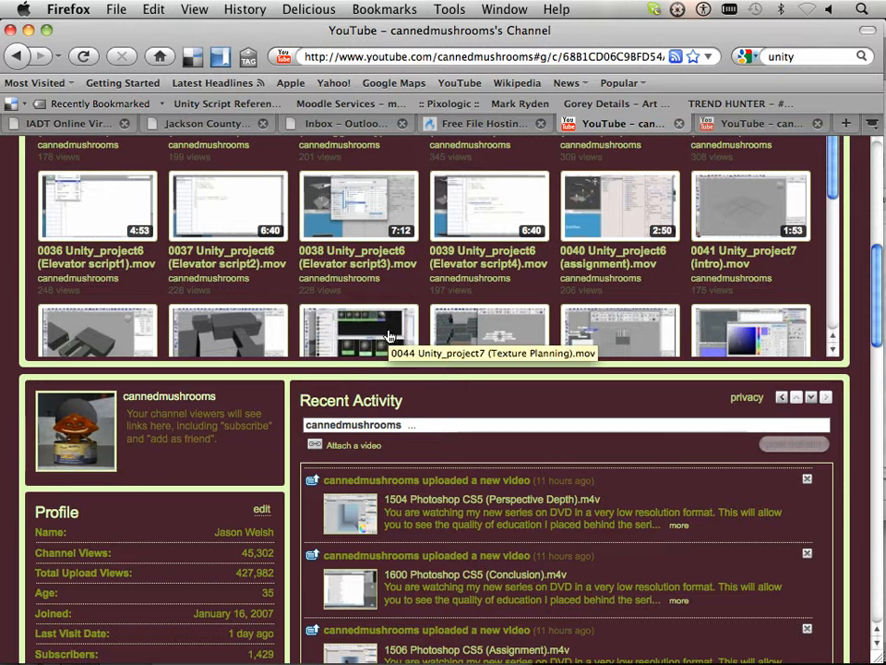
pyautogui.scroll(-3)
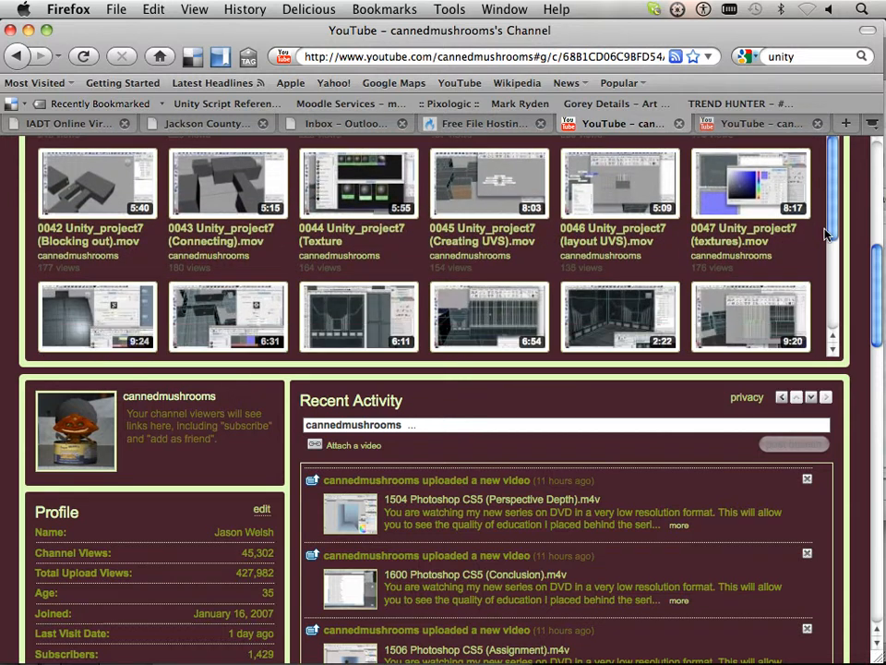
pyautogui.scroll(-3)
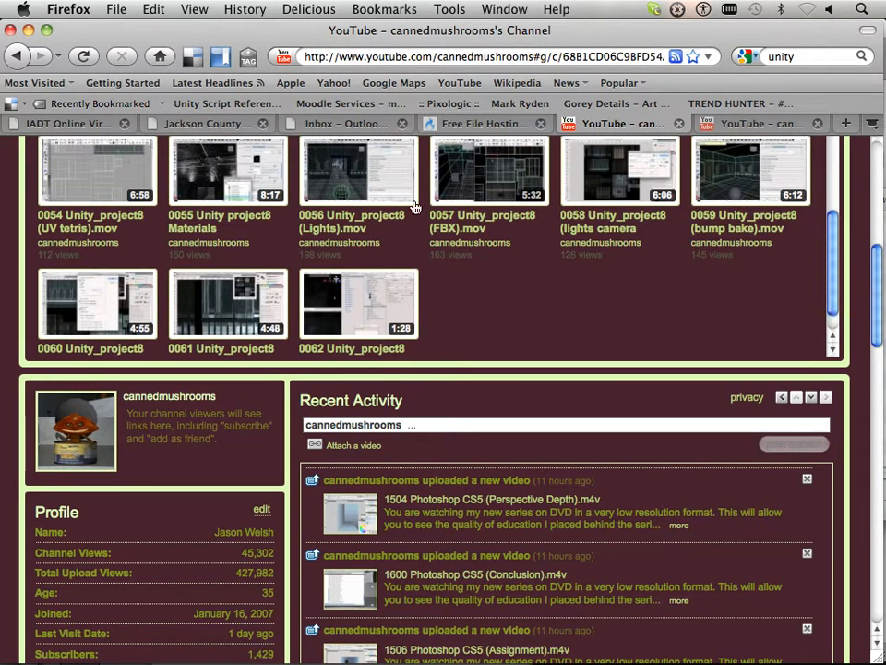
pyautogui.moveTo(609, 185)
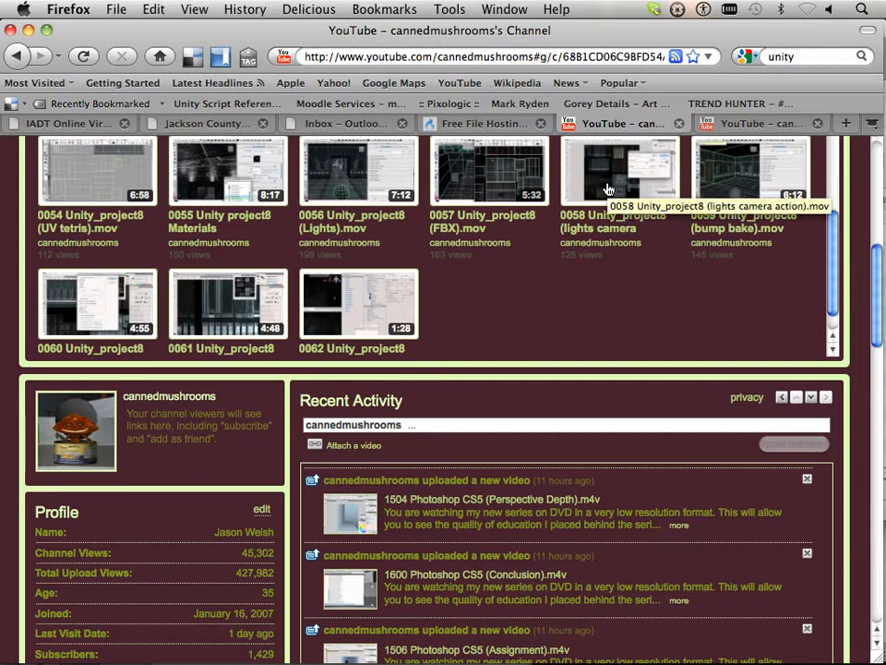
pyautogui.moveTo(848, 291)
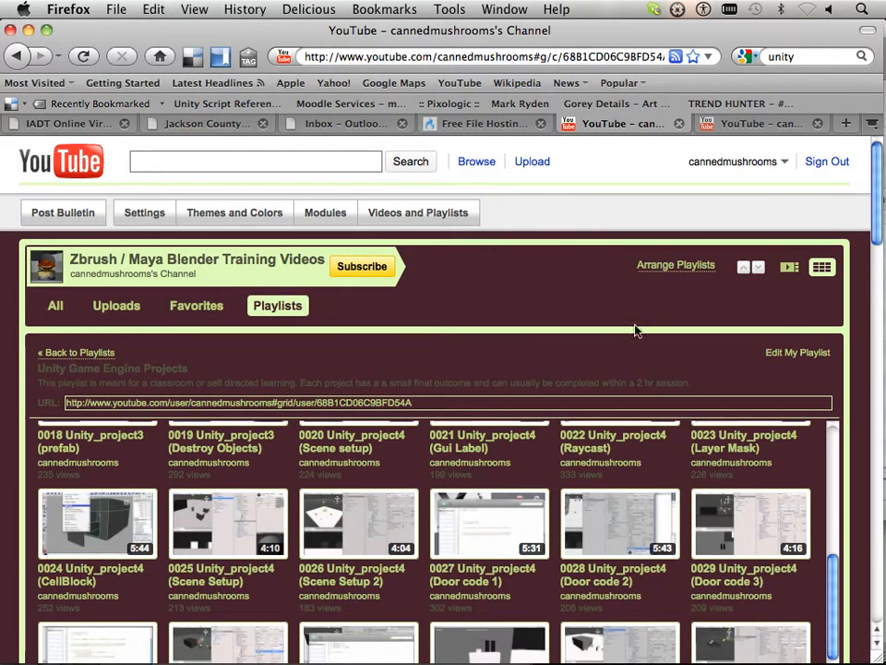
pyautogui.moveTo(322, 281)
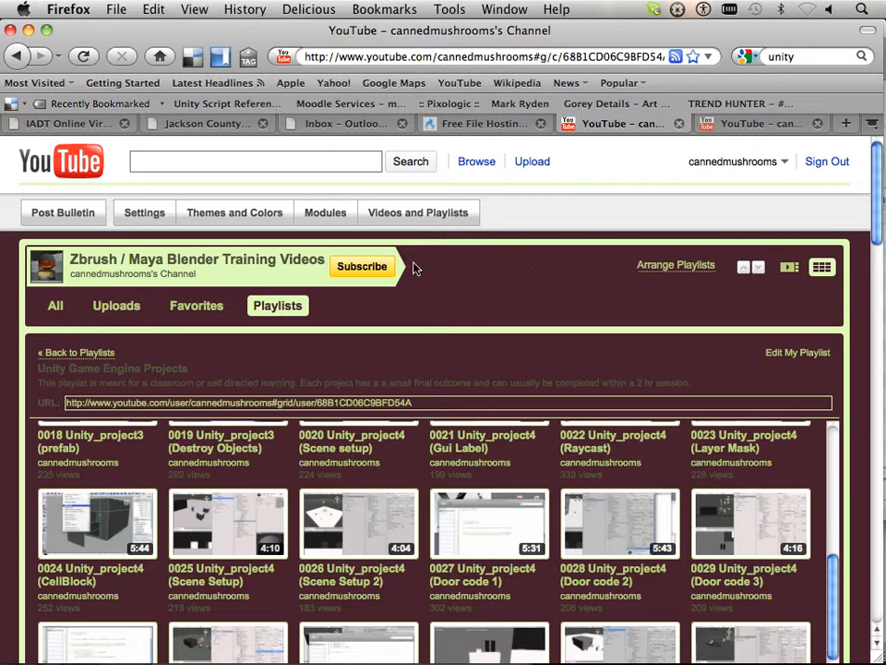
pyautogui.moveTo(426, 278)
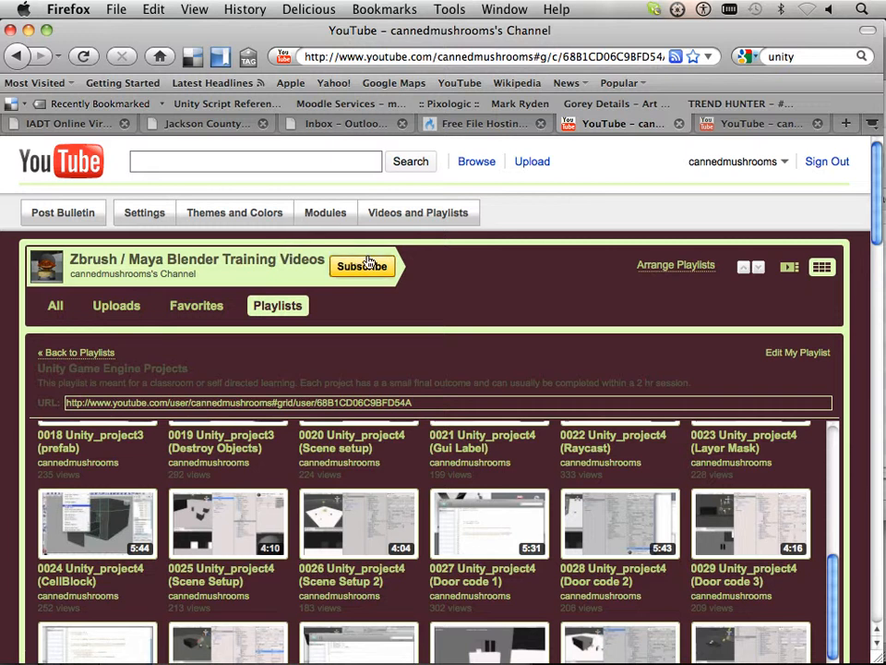
pyautogui.moveTo(480, 305)
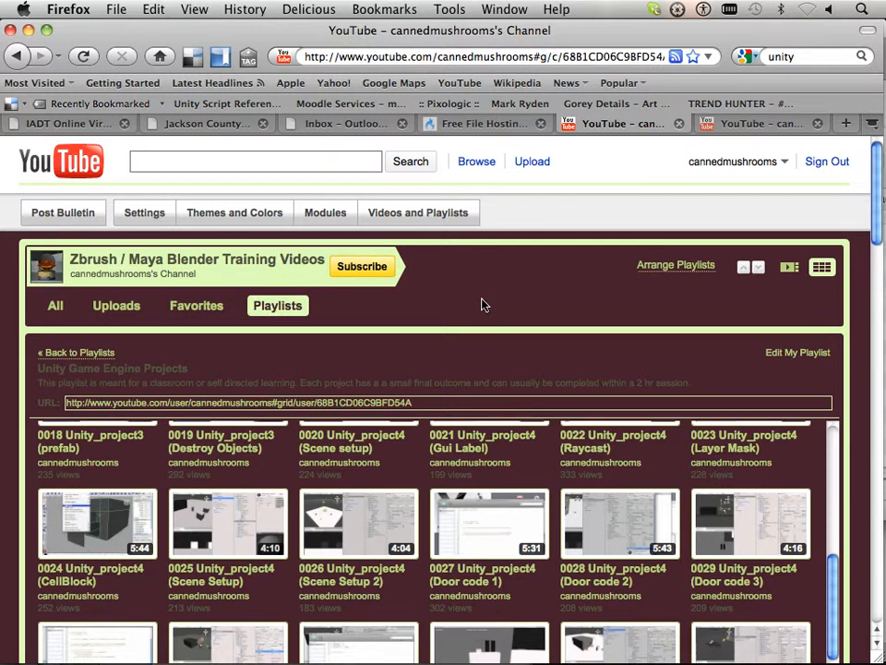
pyautogui.moveTo(480, 302)
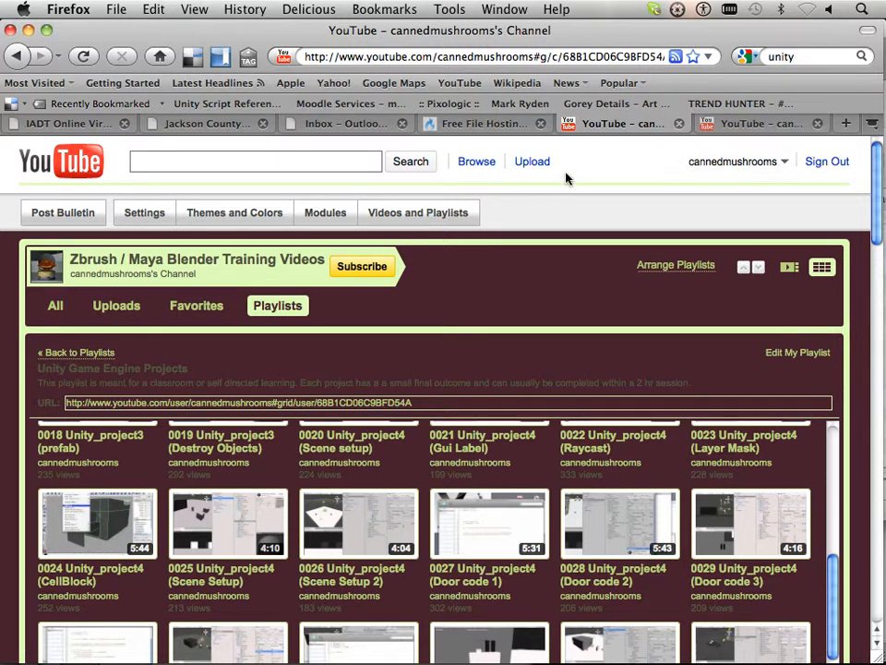
pyautogui.moveTo(580, 231)
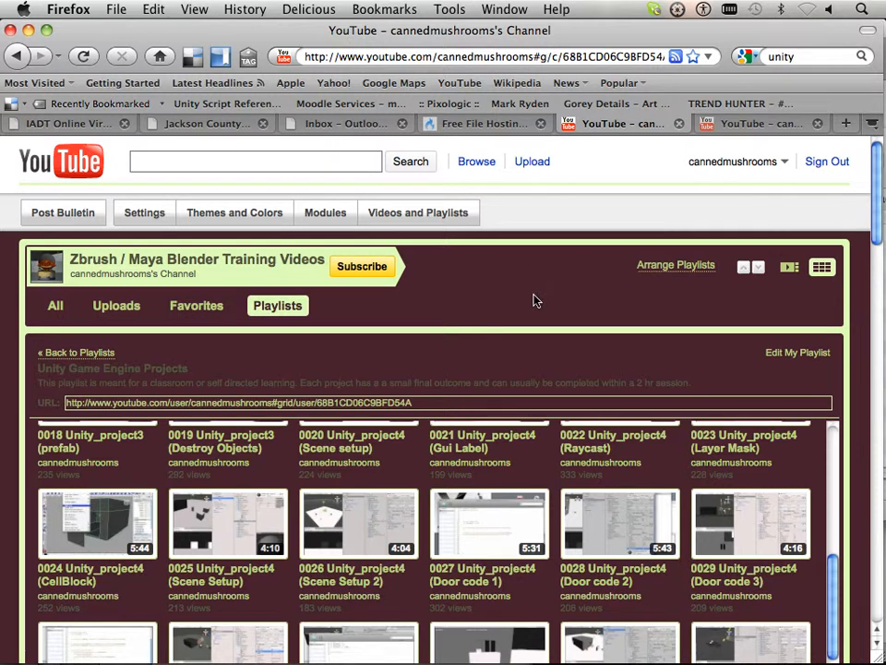
pyautogui.moveTo(104, 294)
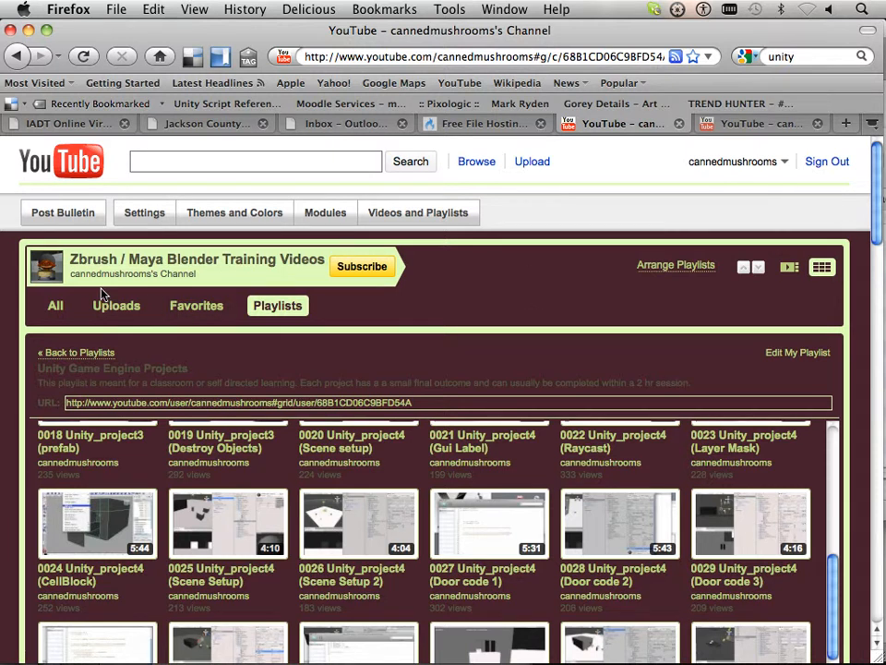
# Return to the channel's Playlists tab showing Unity Game Engine, Maya 2011 and Blender
pyautogui.click(197, 305)
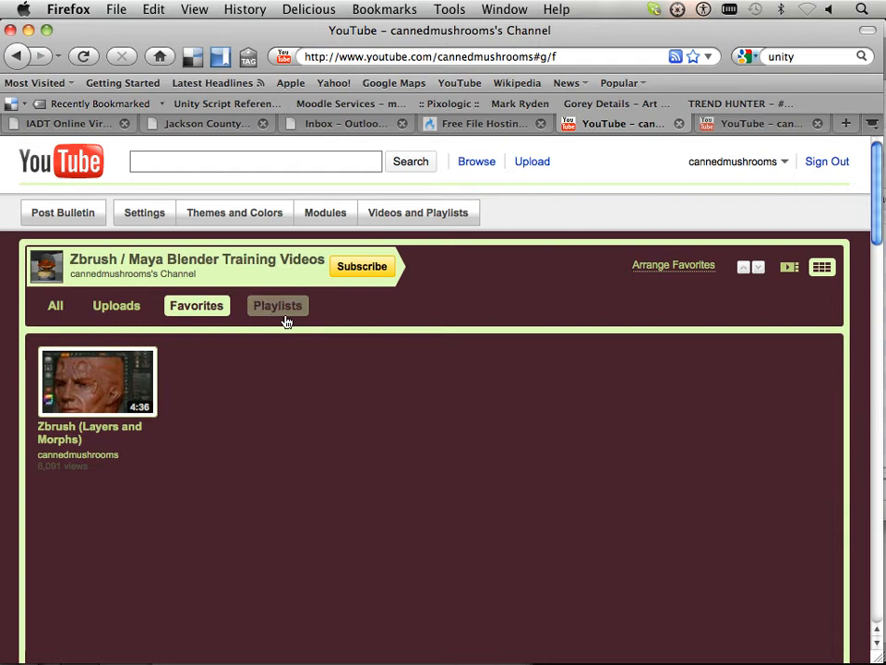
pyautogui.click(277, 306)
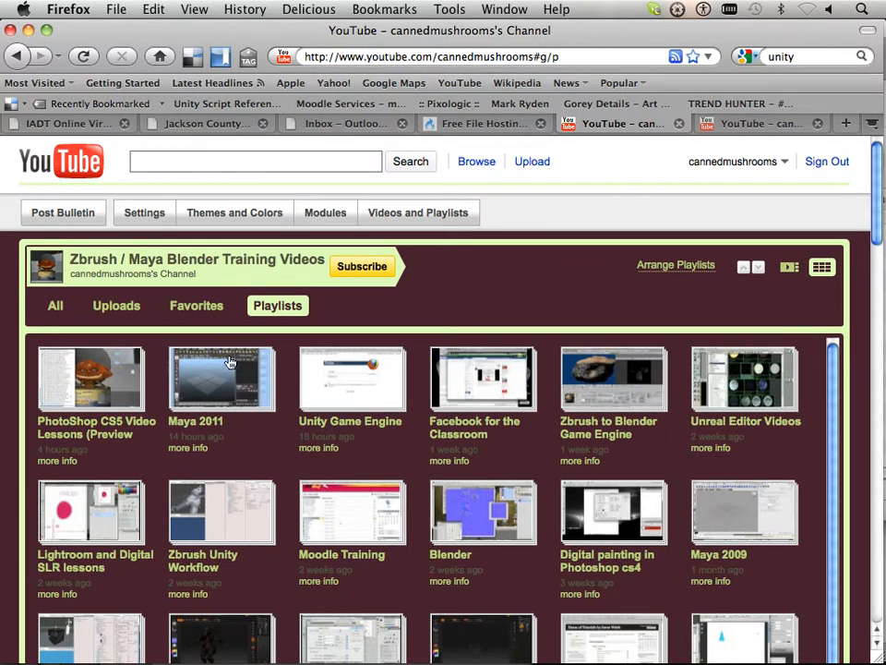
pyautogui.moveTo(220, 492)
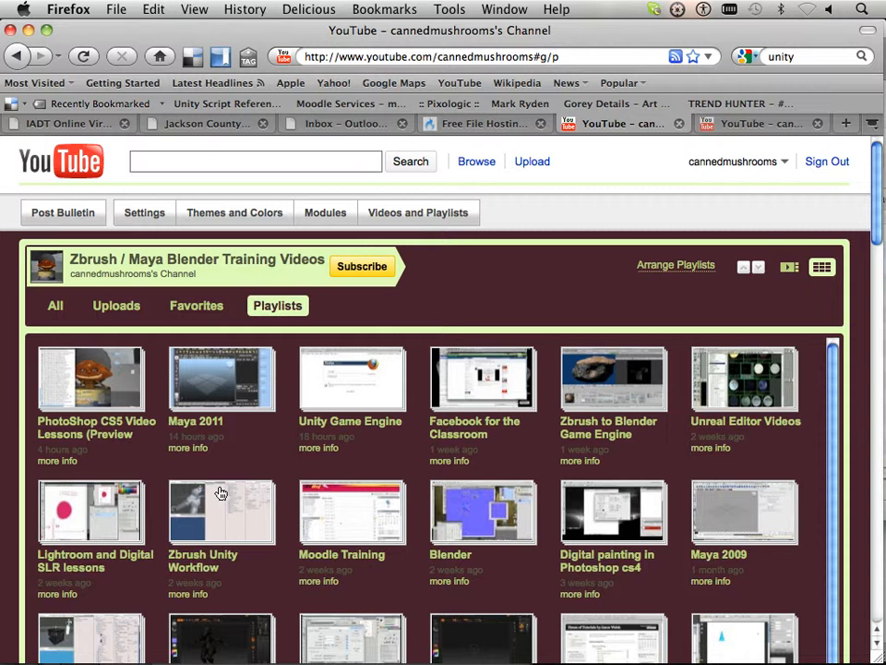
pyautogui.moveTo(95, 637)
pyautogui.write('www.jasonwelsh.com')
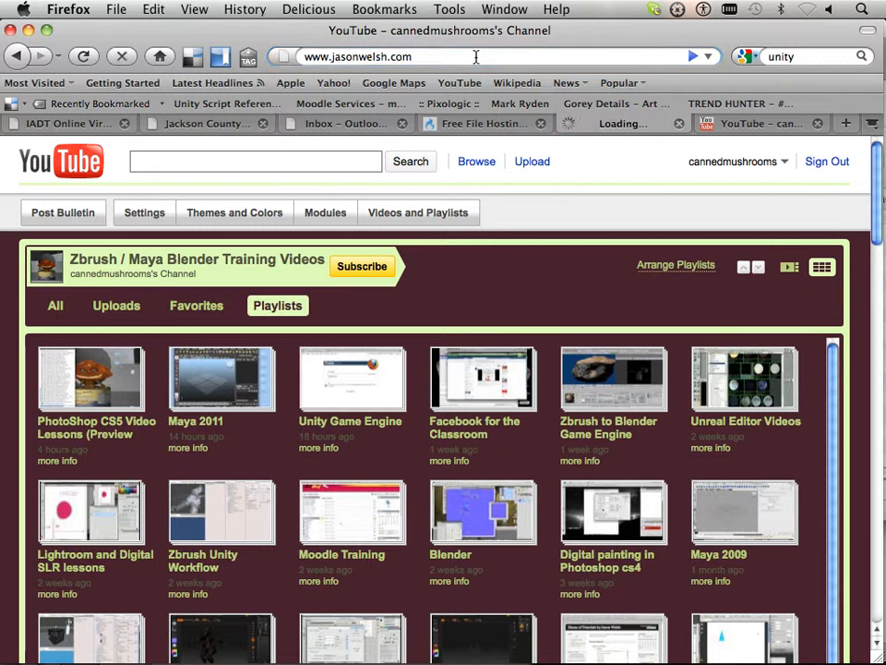
pyautogui.moveTo(460, 83)
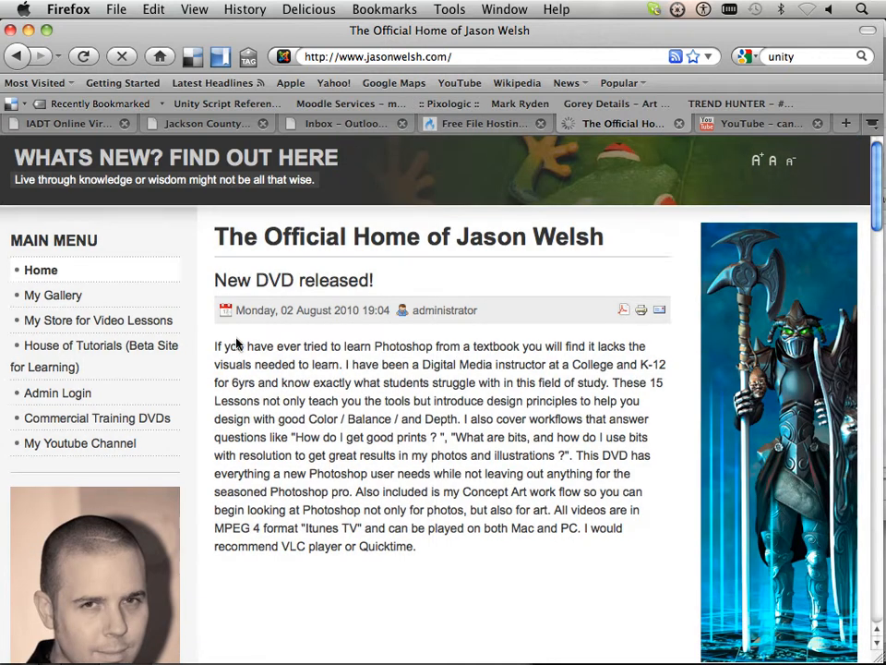
# On jasonwelsh.com, follow the Commercial Training DVDs link to the Kunaki store
pyautogui.click(96, 418)
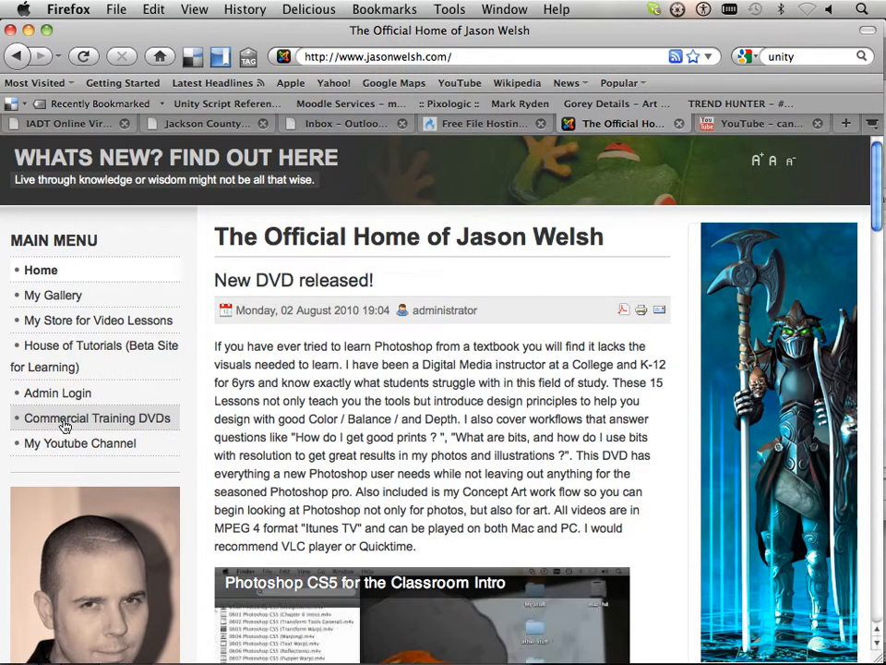
pyautogui.click(96, 418)
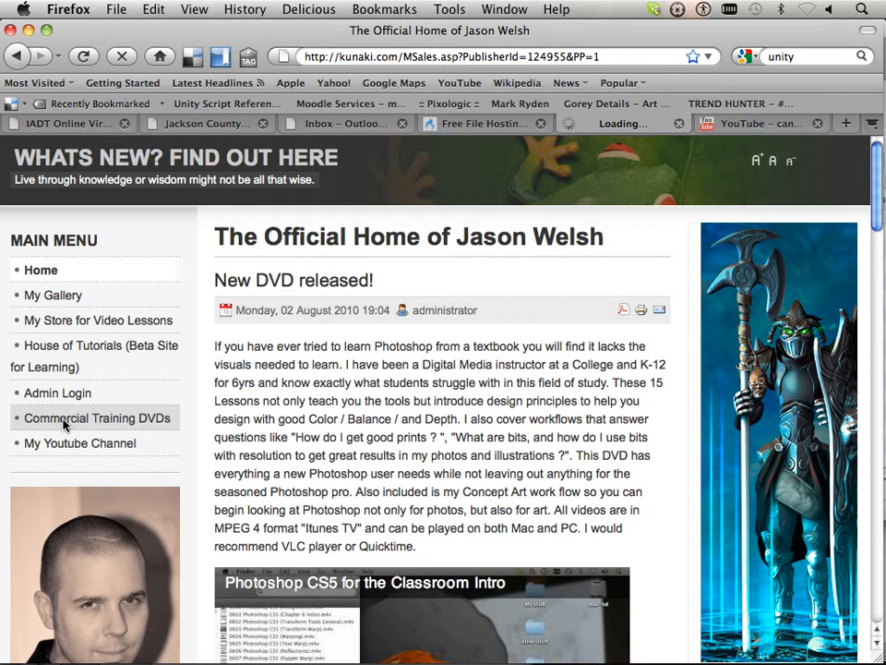
# Review the Kunaki listings: PhotoShop CS5 and Unity Game Engine DVDs, US$20 each
pyautogui.click(95, 418)
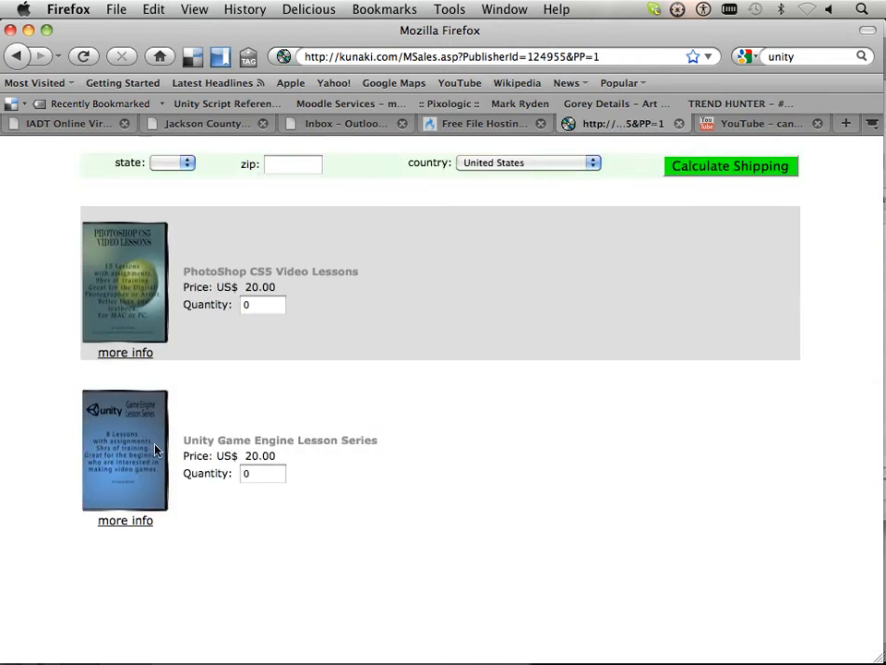
pyautogui.moveTo(150, 274)
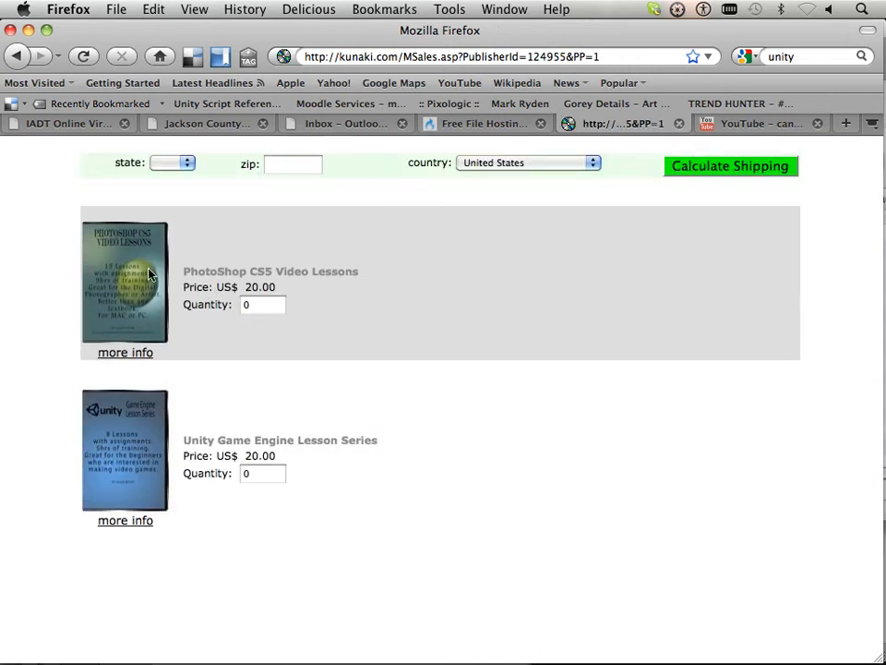
pyautogui.moveTo(277, 423)
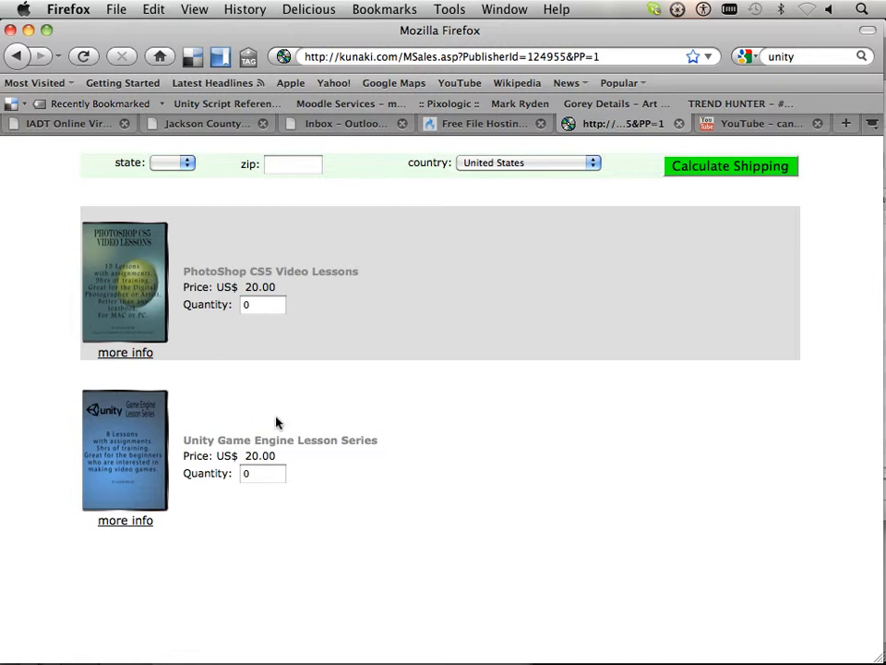
pyautogui.moveTo(349, 506)
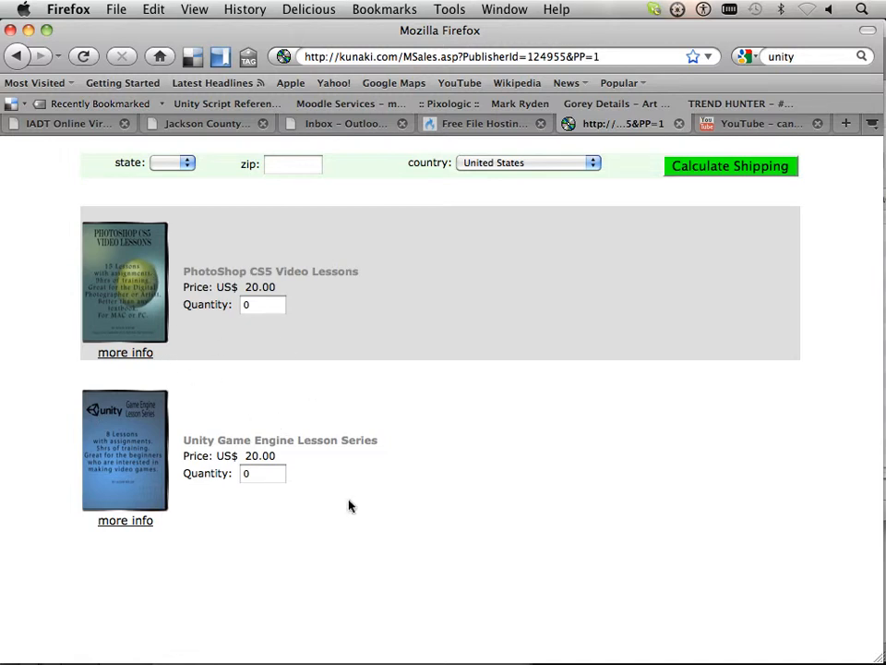
pyautogui.moveTo(416, 164)
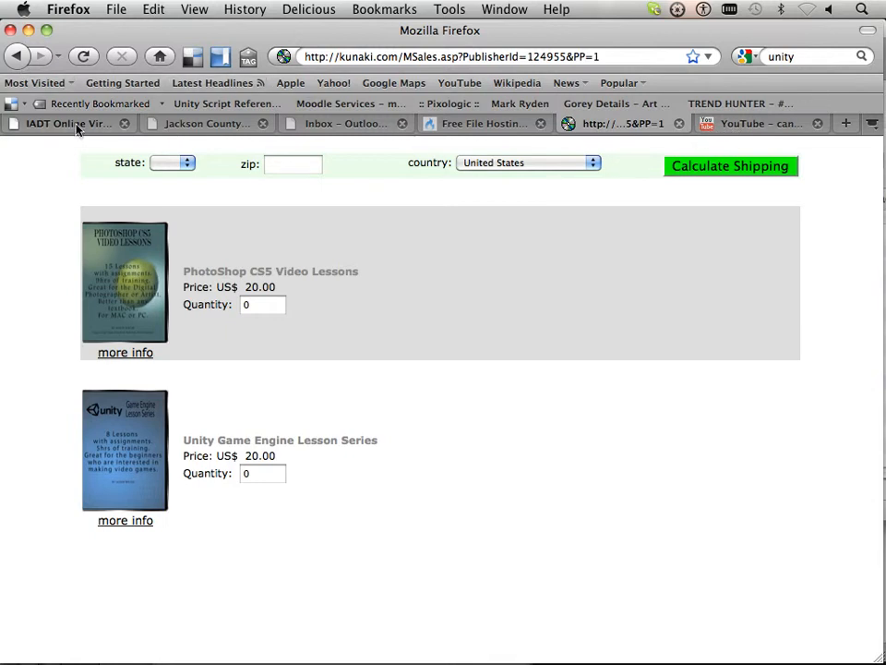
pyautogui.moveTo(270, 346)
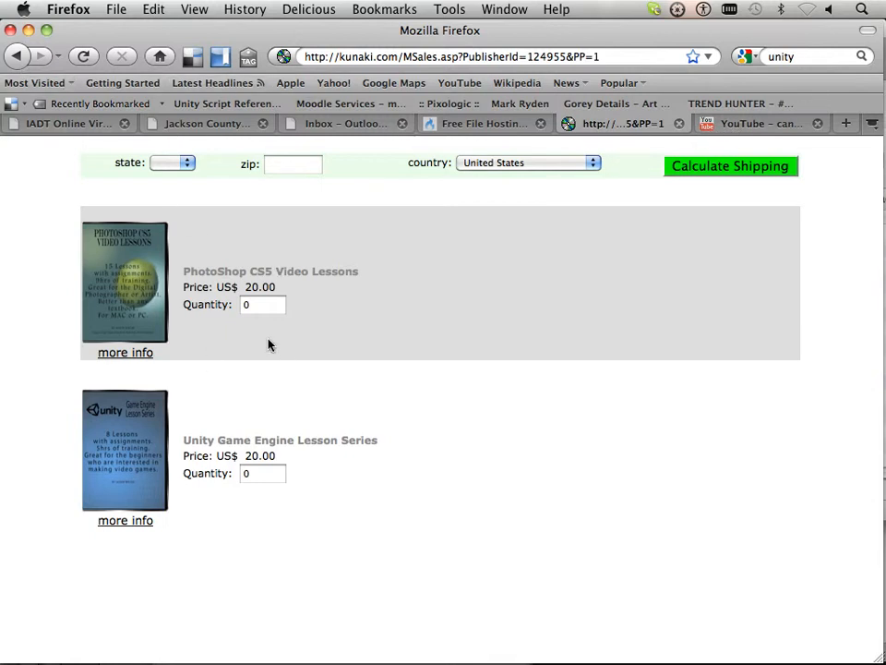
pyautogui.moveTo(249, 331)
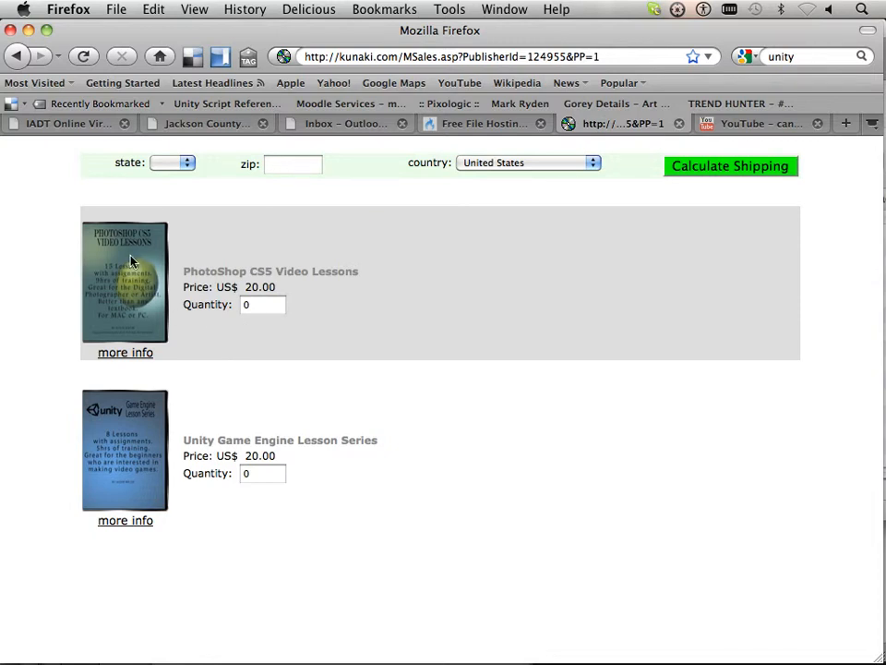
pyautogui.moveTo(170, 277)
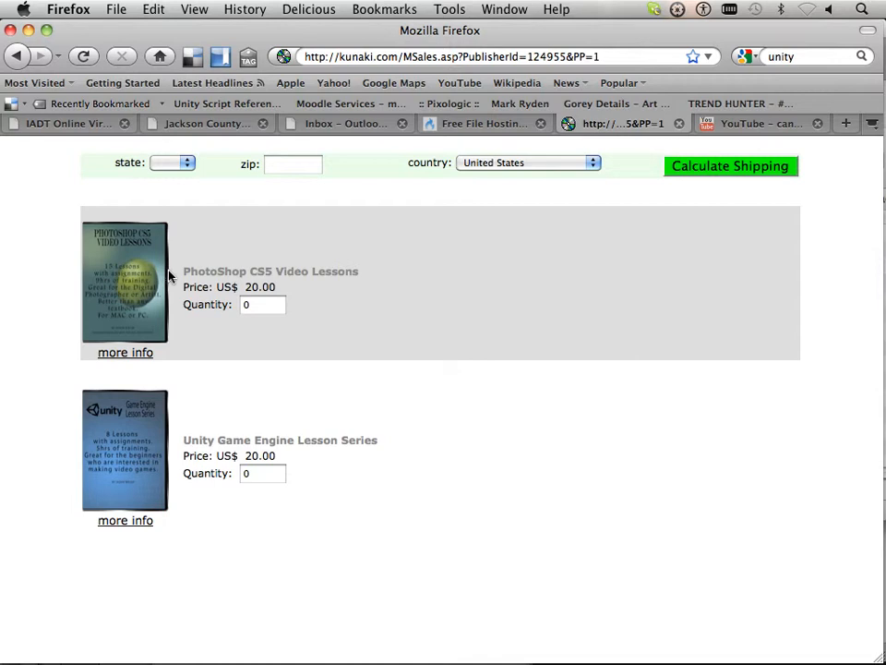
pyautogui.moveTo(259, 291)
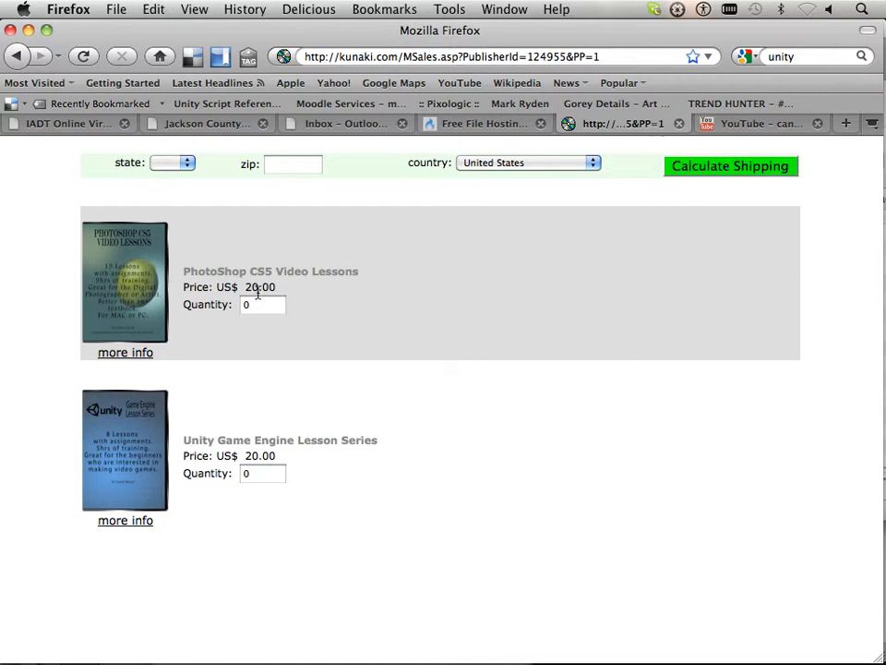
pyautogui.moveTo(302, 199)
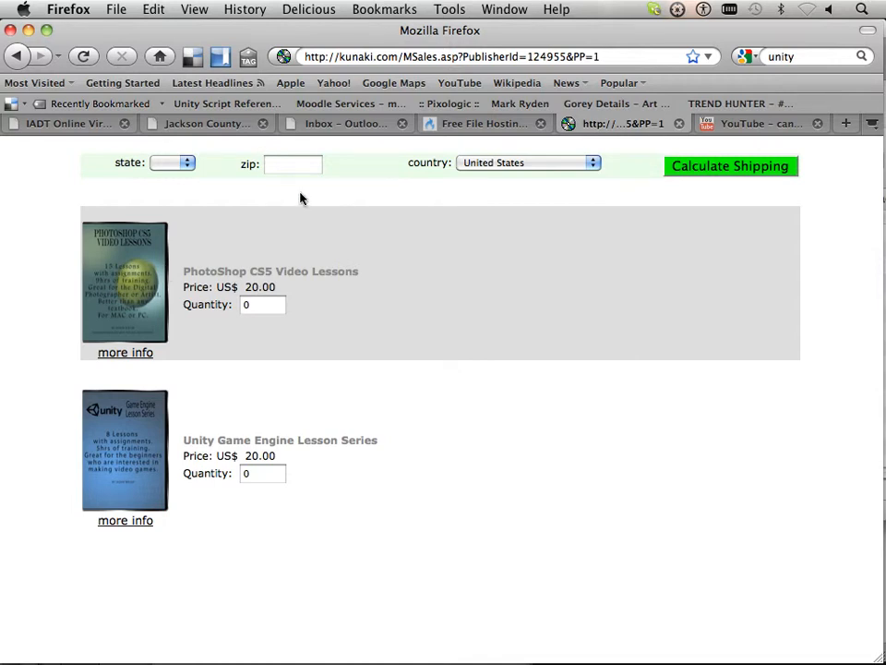
pyautogui.moveTo(399, 227)
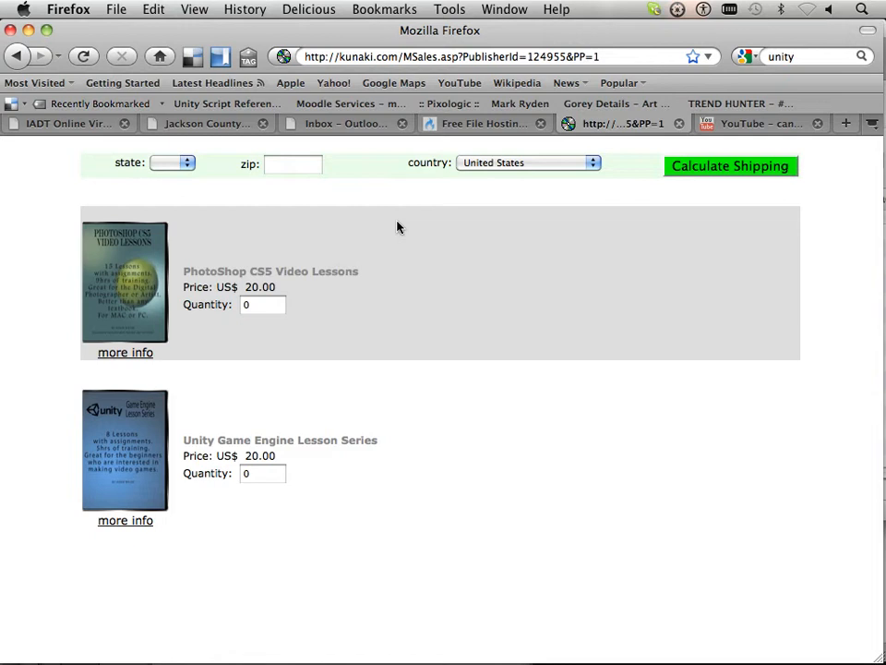
pyautogui.moveTo(386, 304)
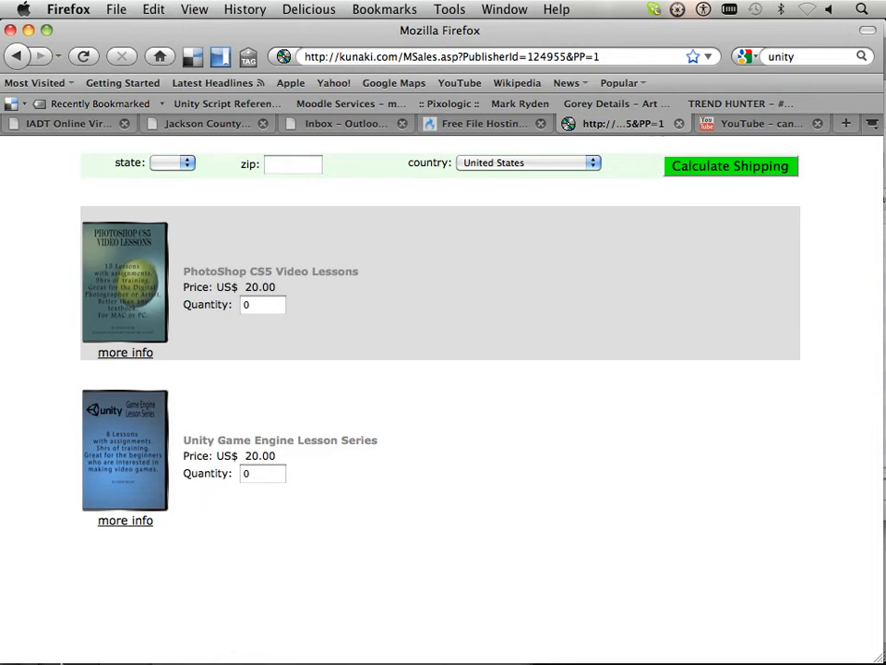
# Open 1013 Maya 2011 (Assignment).mov from the College Maya folder in VLC
pyautogui.click(28, 646)
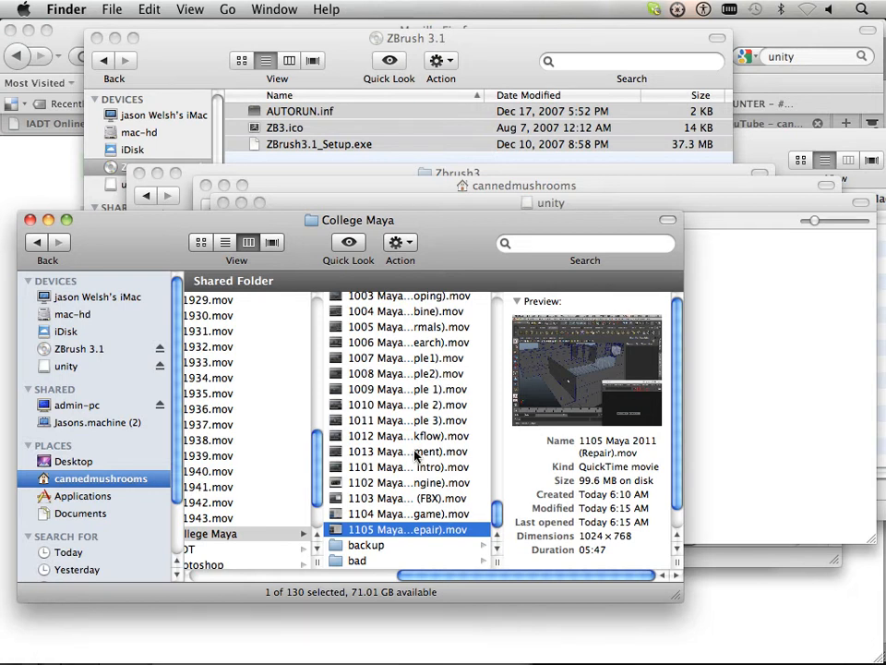
pyautogui.rightClick(407, 452)
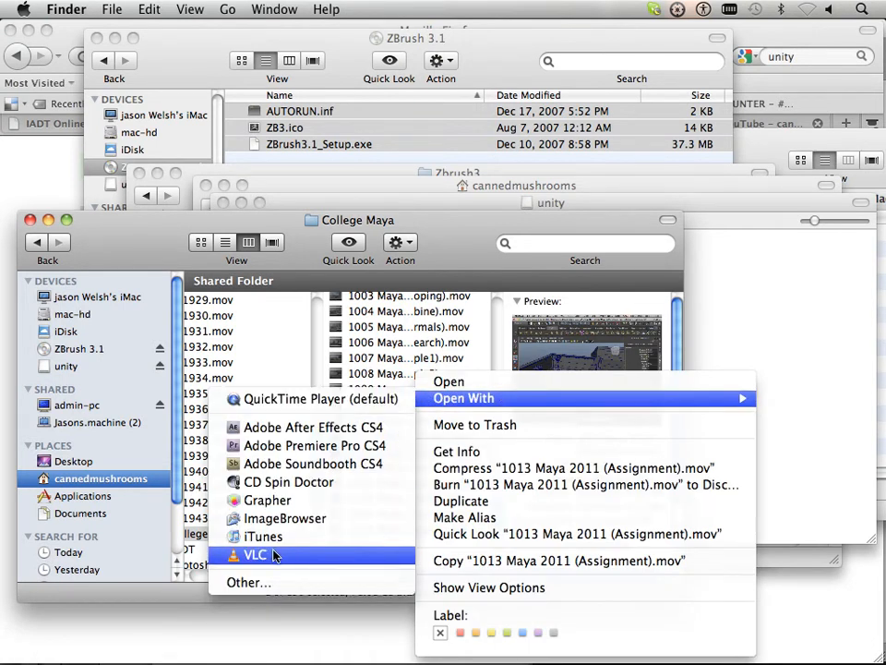
pyautogui.click(256, 554)
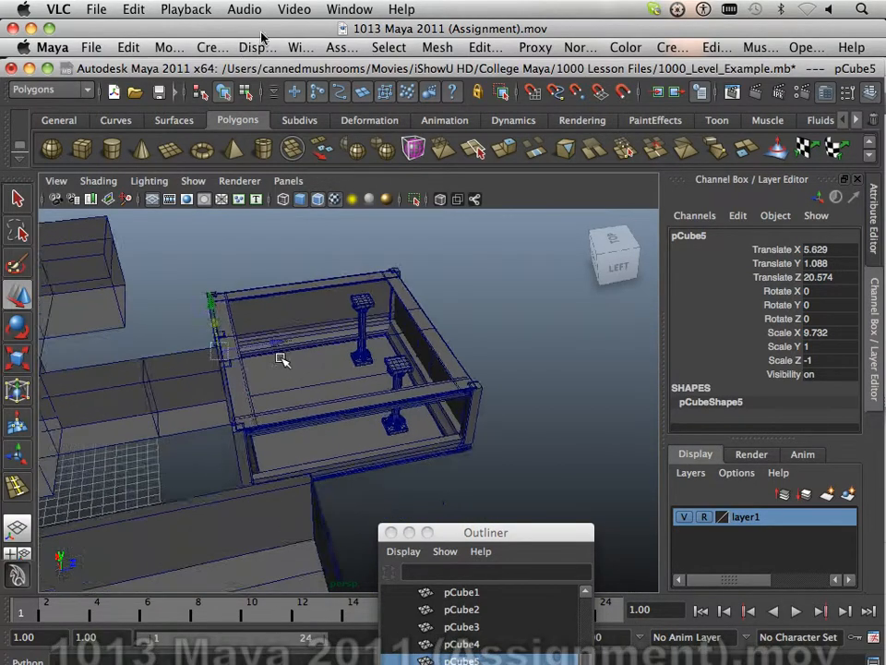
# Set VLC's video to Half Size and Float on Top
pyautogui.click(294, 8)
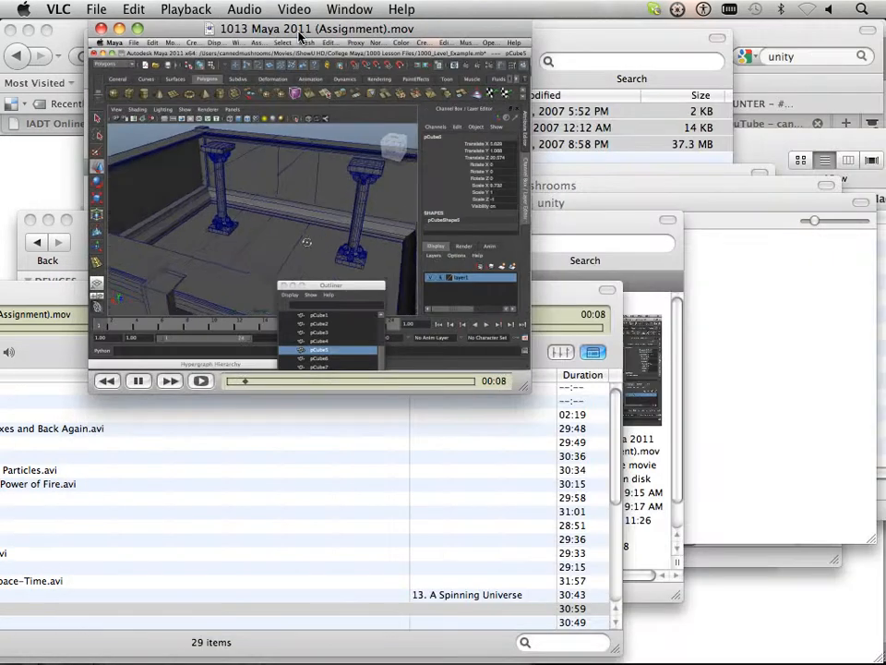
pyautogui.click(293, 8)
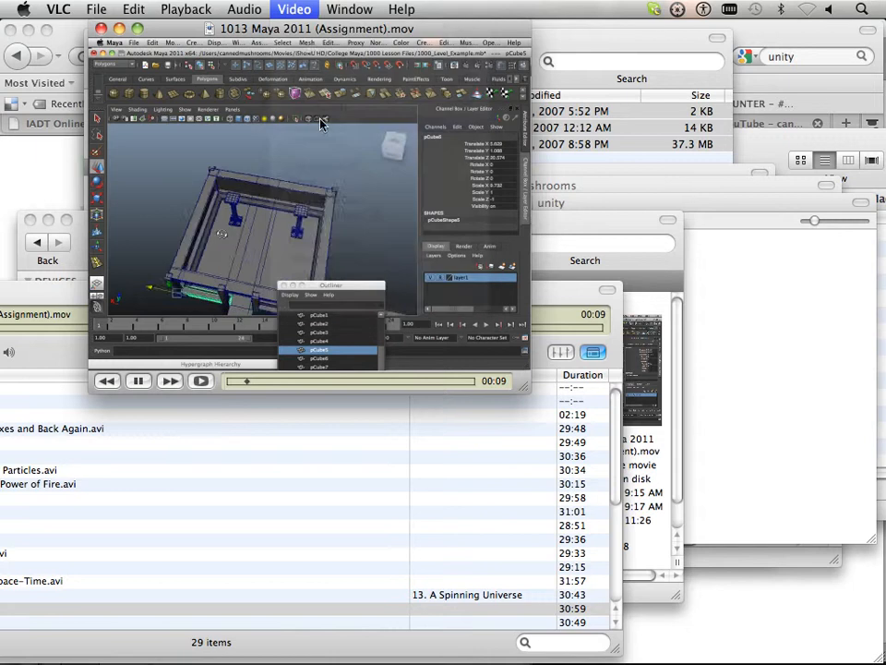
pyautogui.click(294, 9)
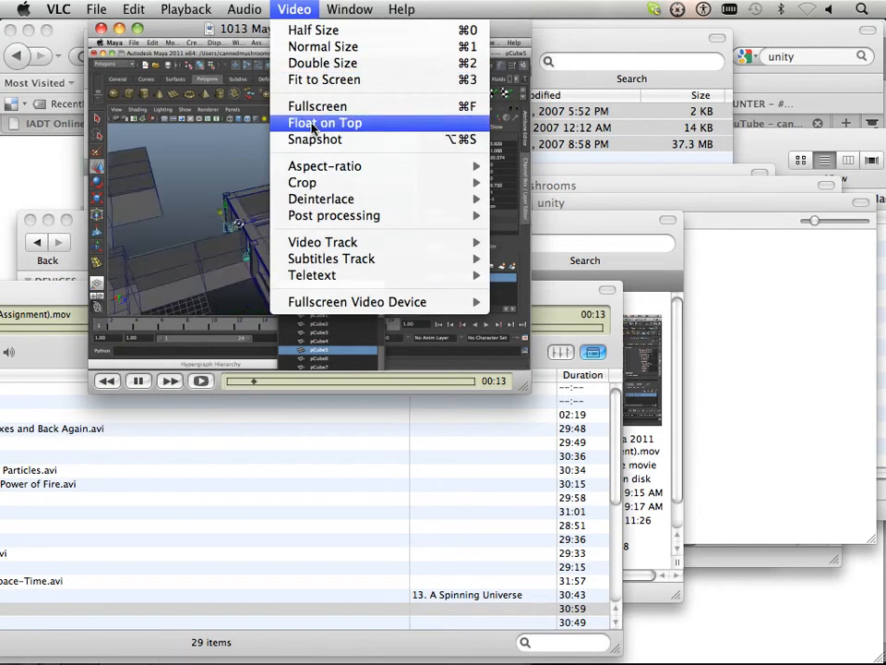